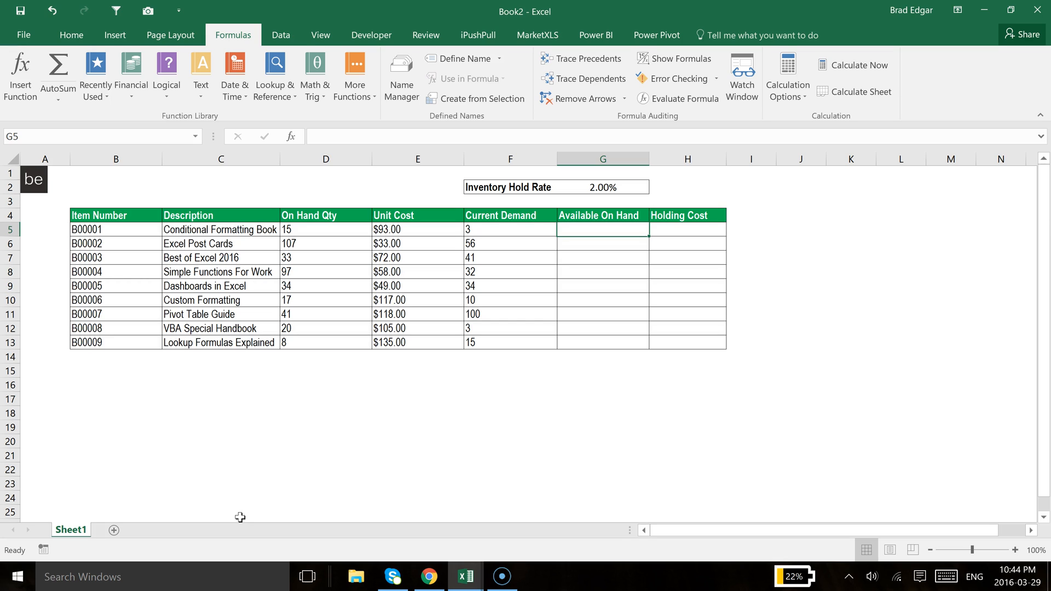
mouse_move(562, 193)
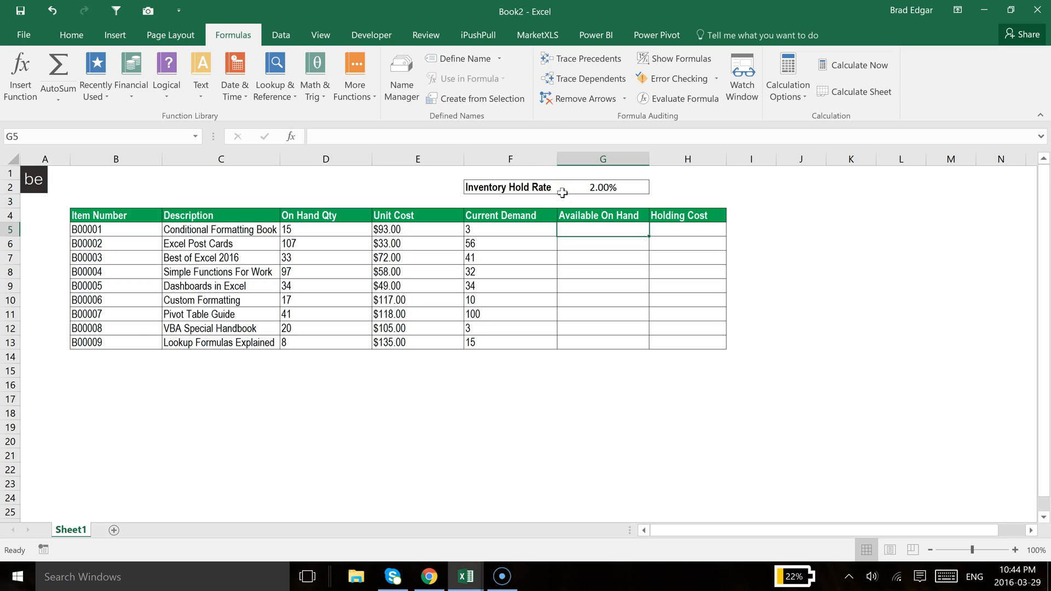
mouse_move(604, 230)
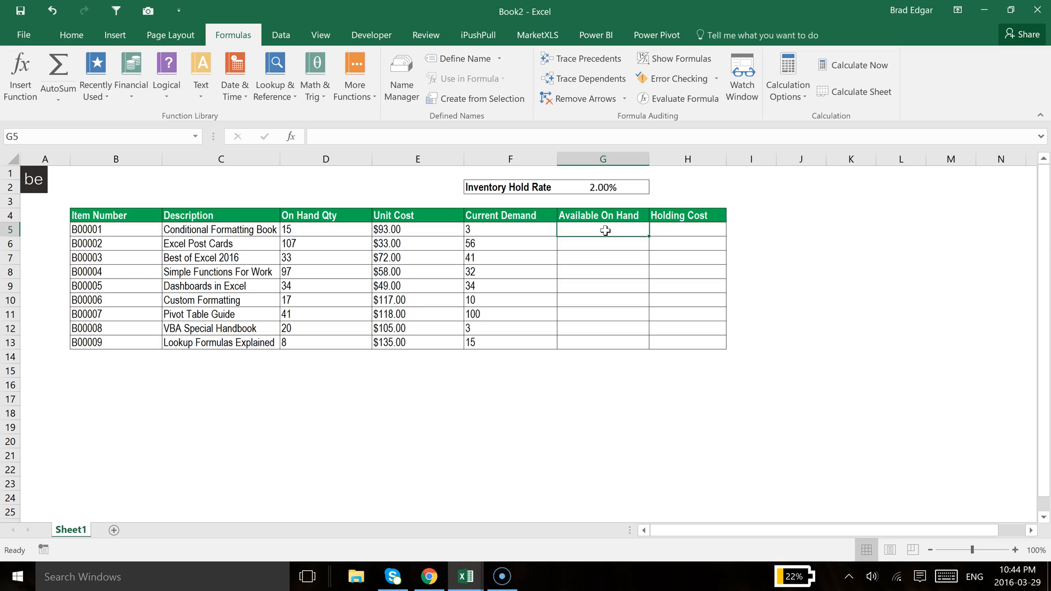
mouse_move(605, 254)
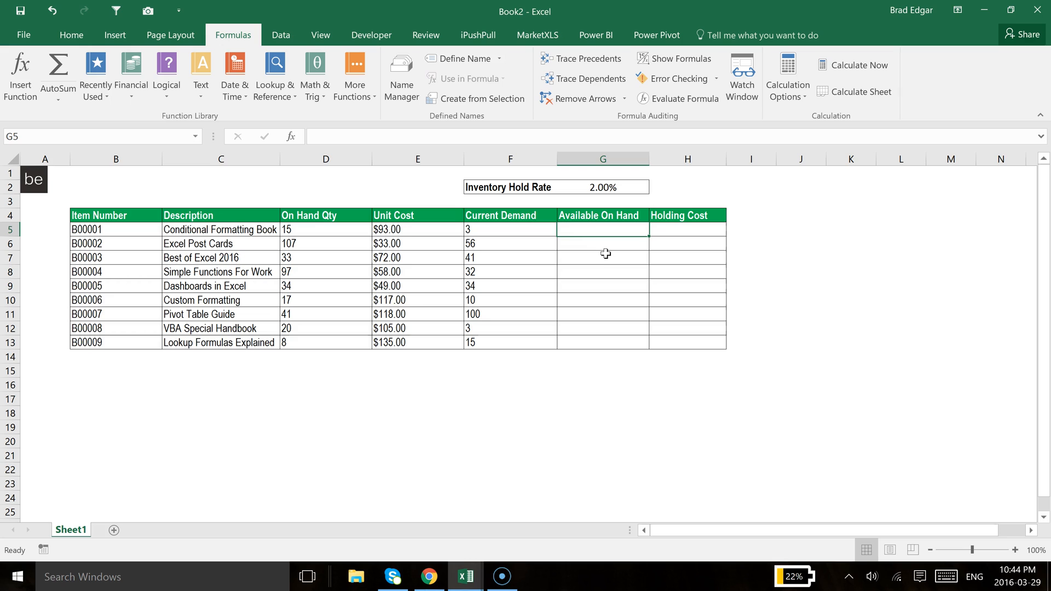
Enter =D5-F5 in G5 to get 12, then reopen it to show the colour-coded references
text(=D5)
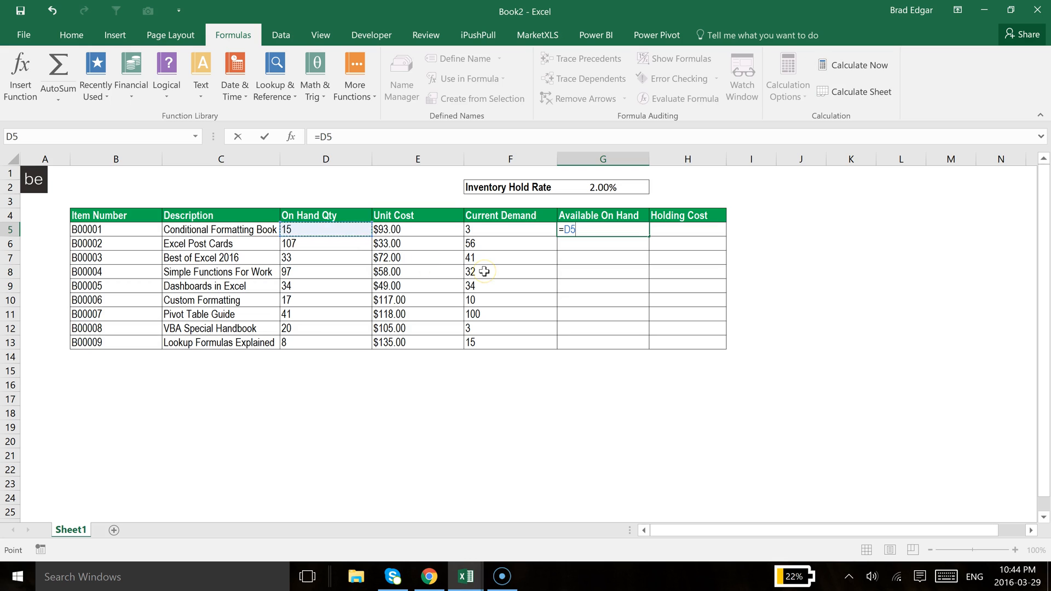
click(510, 230)
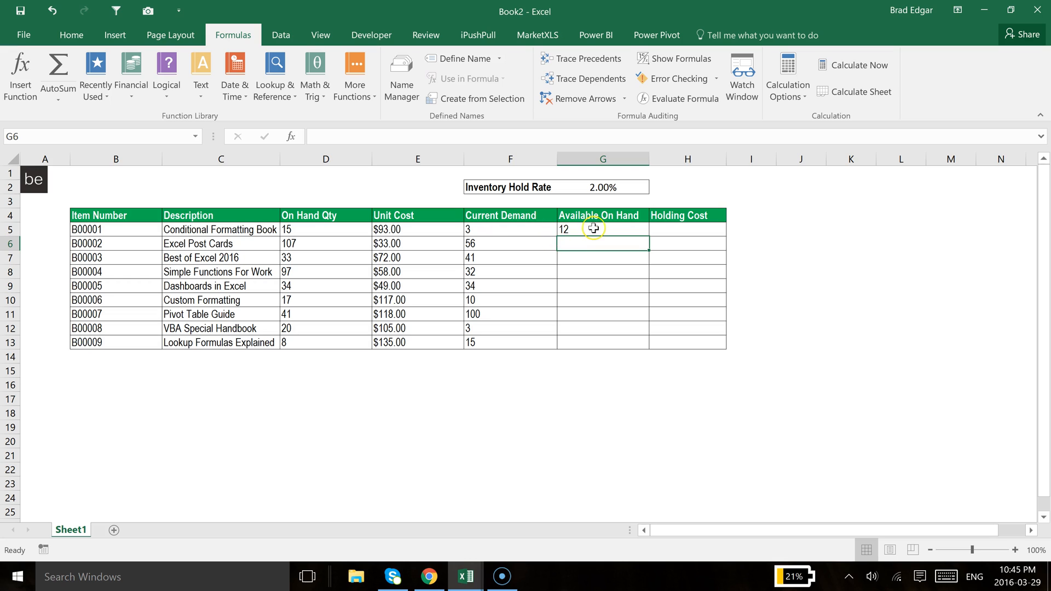
click(601, 229)
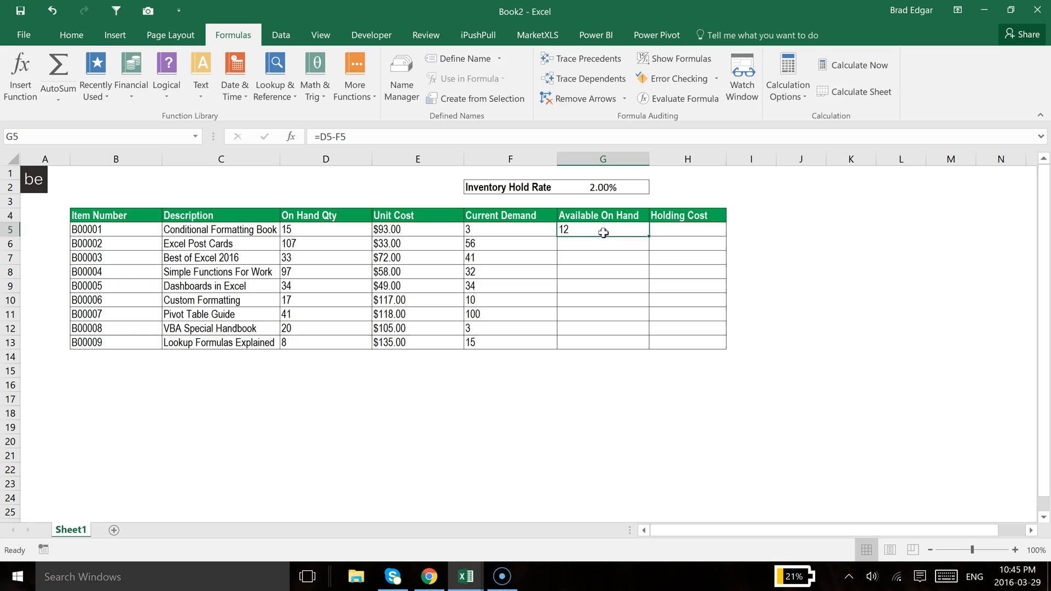
double_click(602, 229)
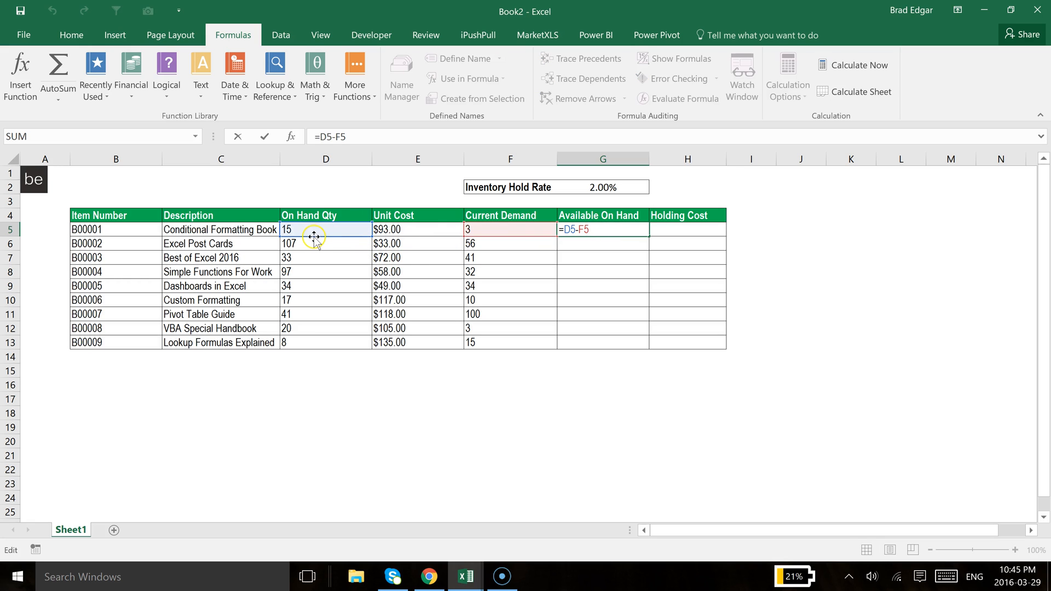
mouse_move(502, 228)
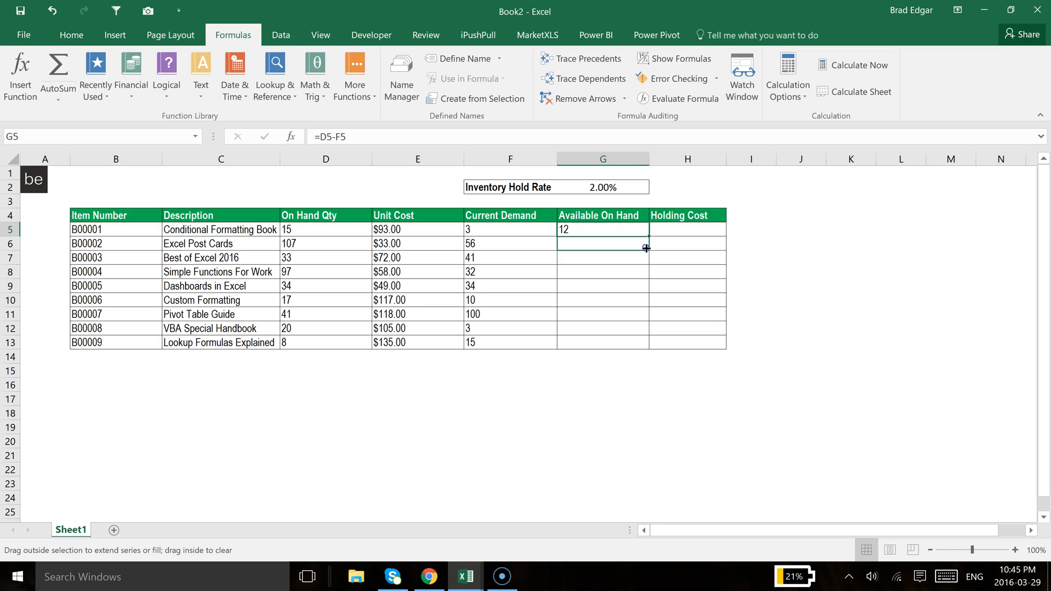
Copy the subtraction down to G6, verify =D6-F6, then fill the column through G13
drag(602, 229, 602, 243)
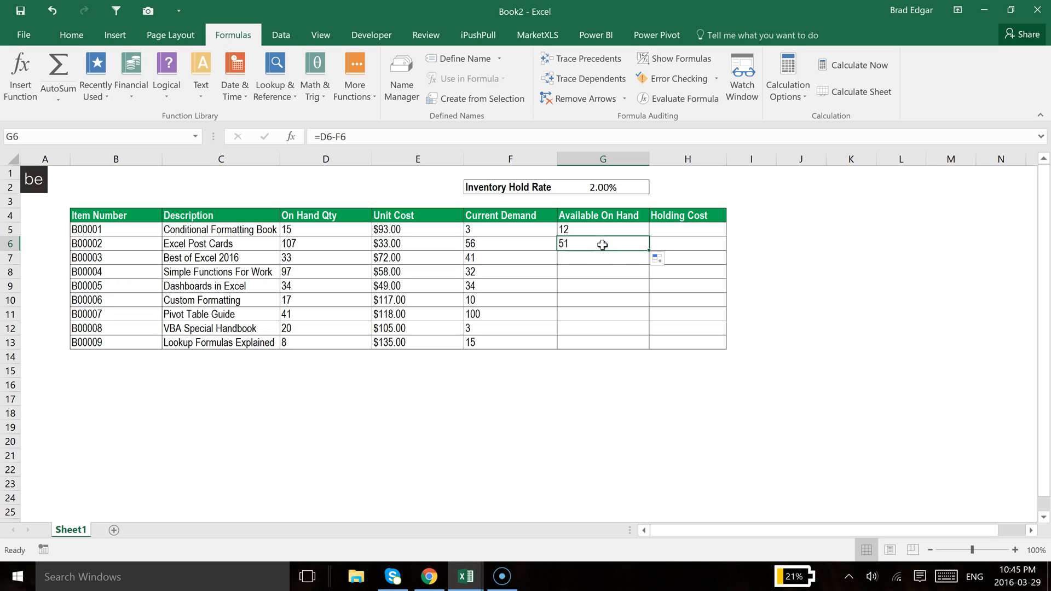
double_click(602, 243)
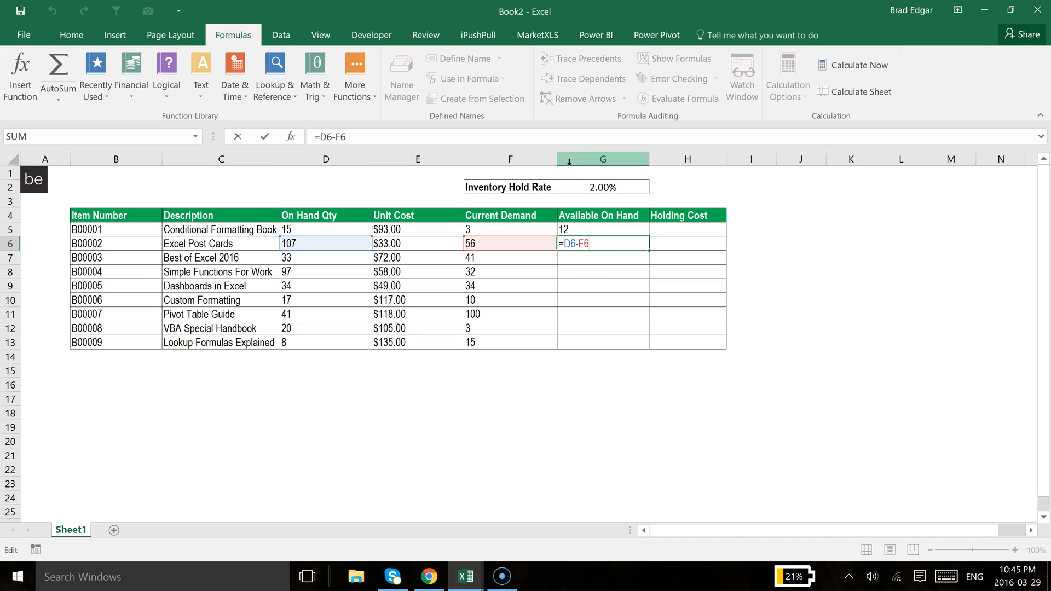
key(Enter)
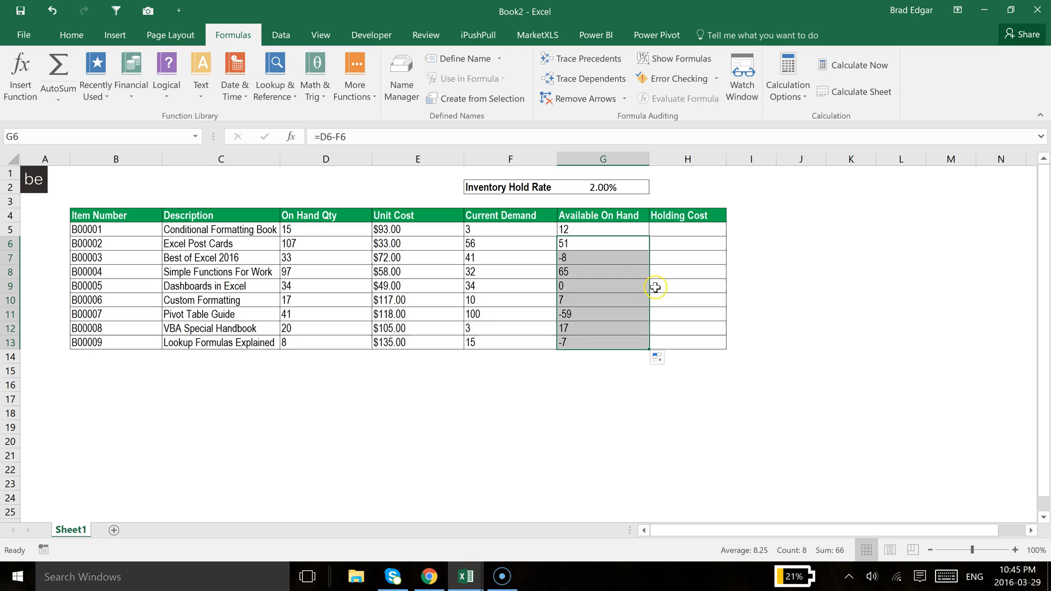
mouse_move(590, 253)
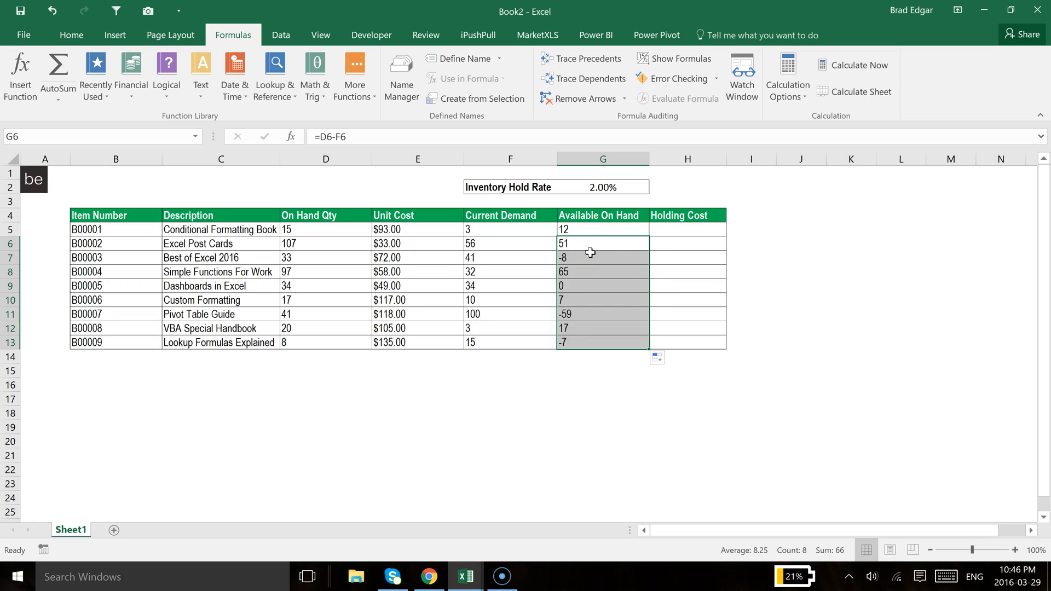
click(602, 258)
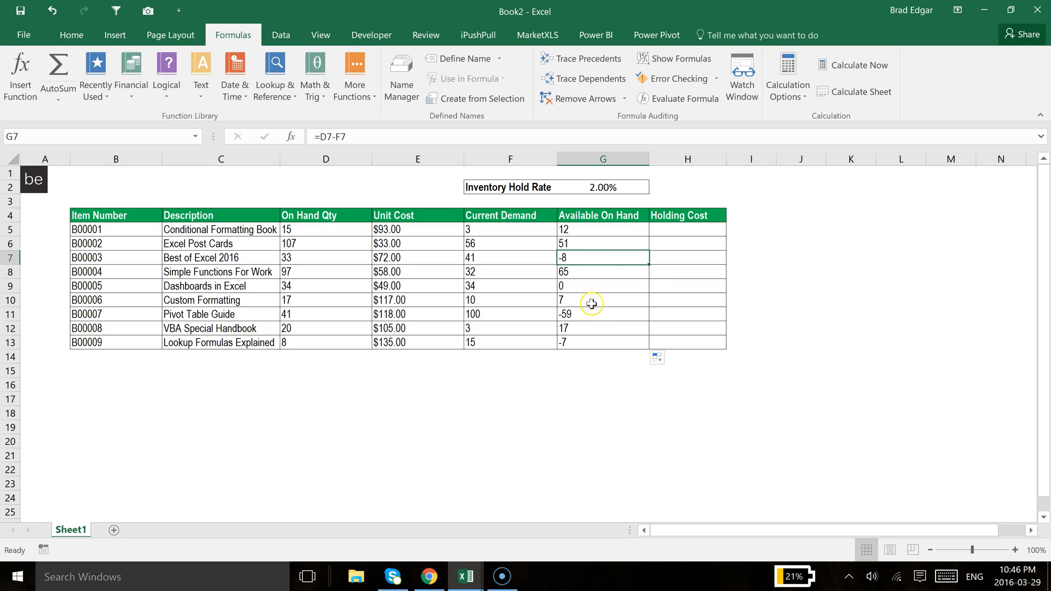
double_click(603, 257)
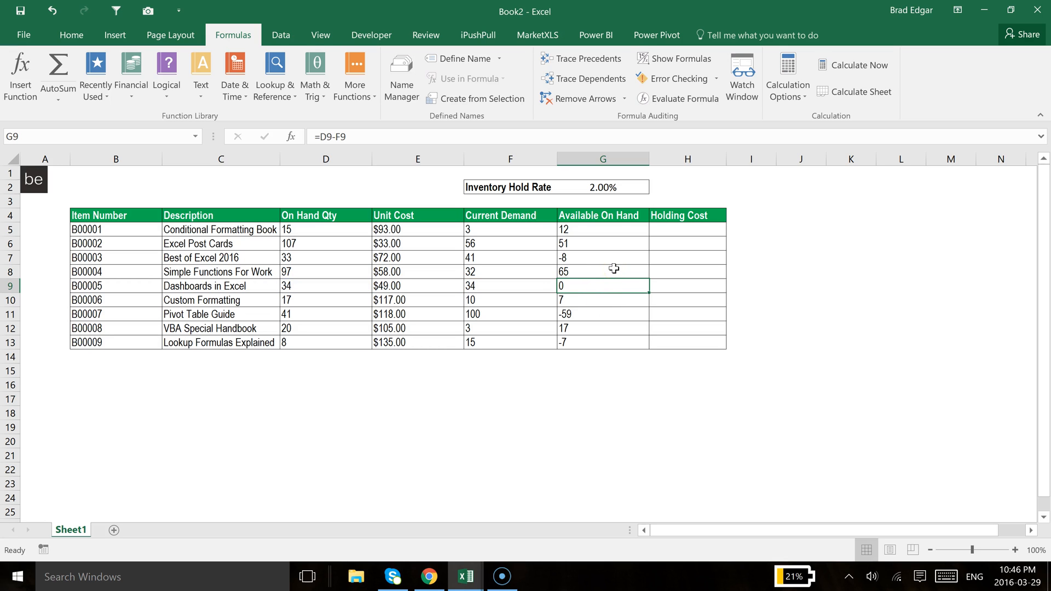
mouse_move(611, 234)
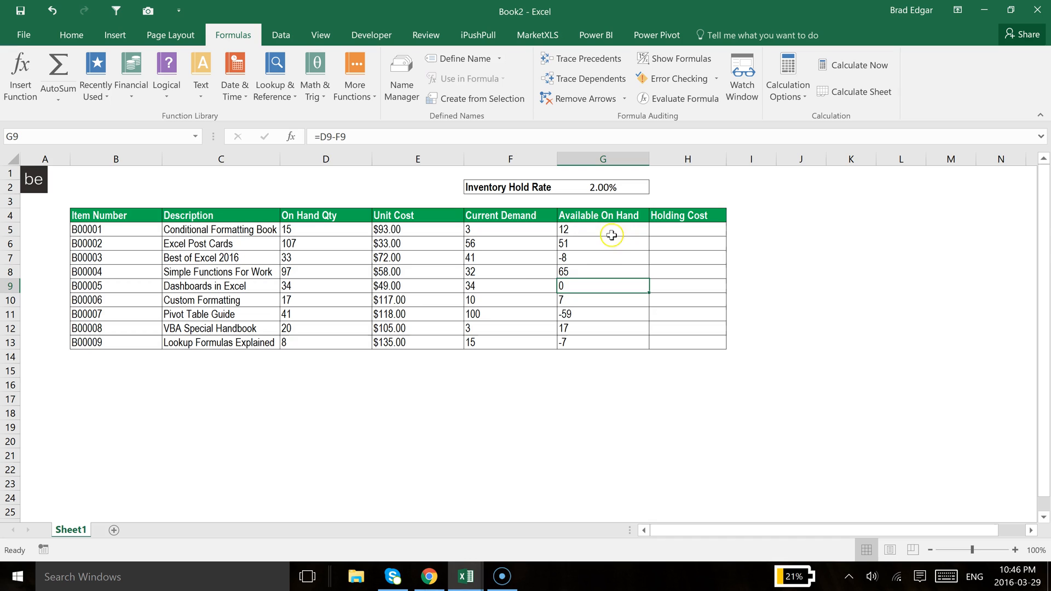
click(601, 230)
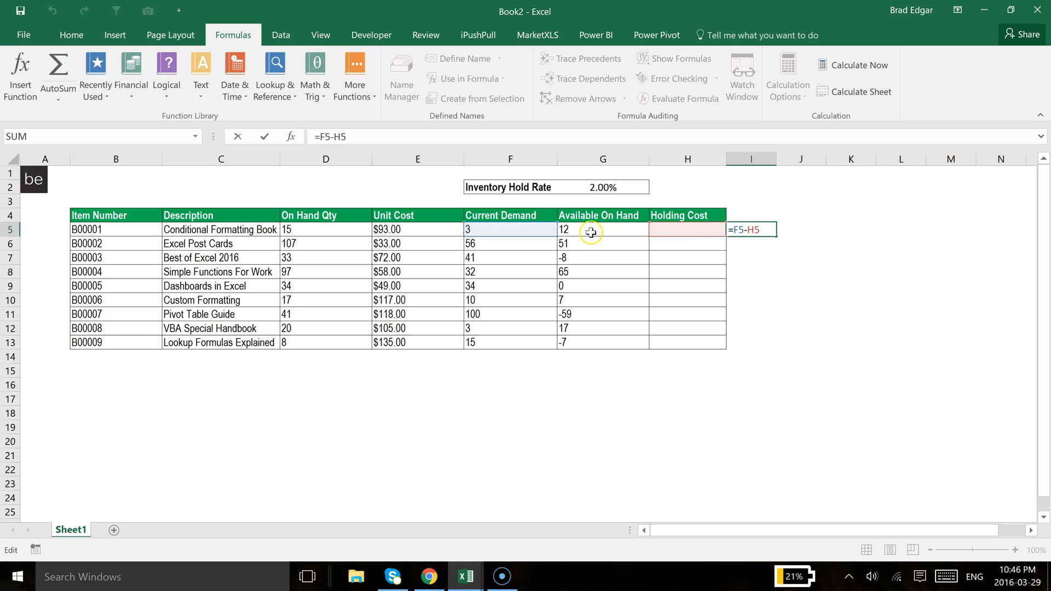
mouse_move(624, 247)
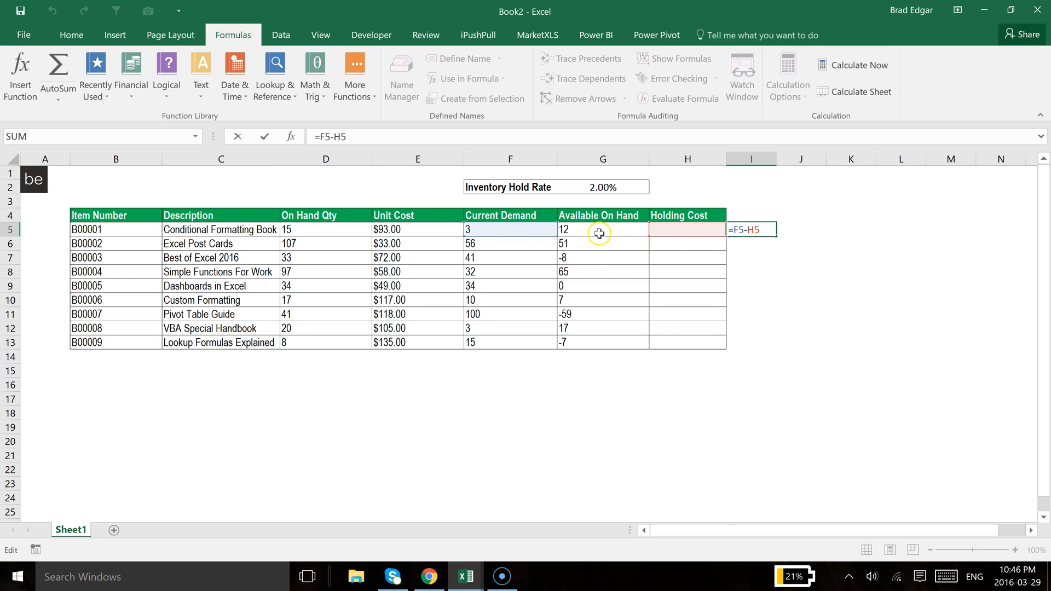
mouse_move(316, 235)
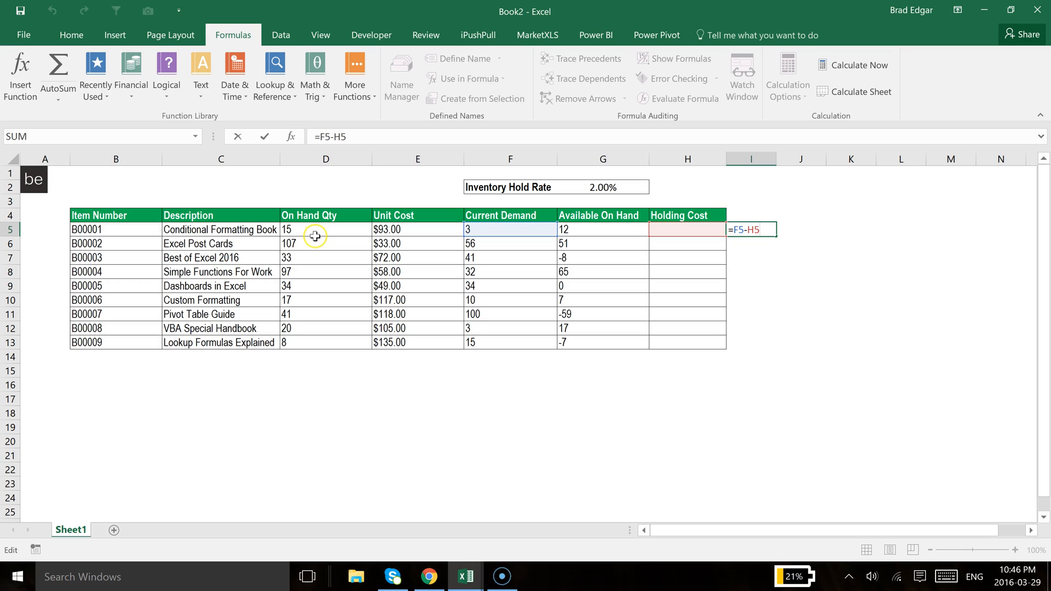
mouse_move(456, 230)
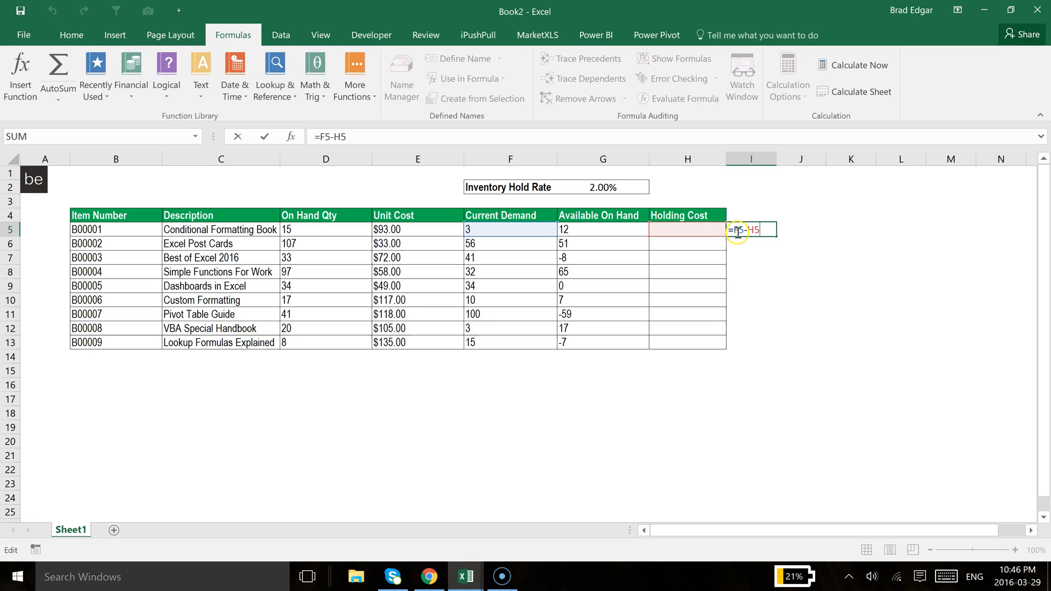
mouse_move(445, 235)
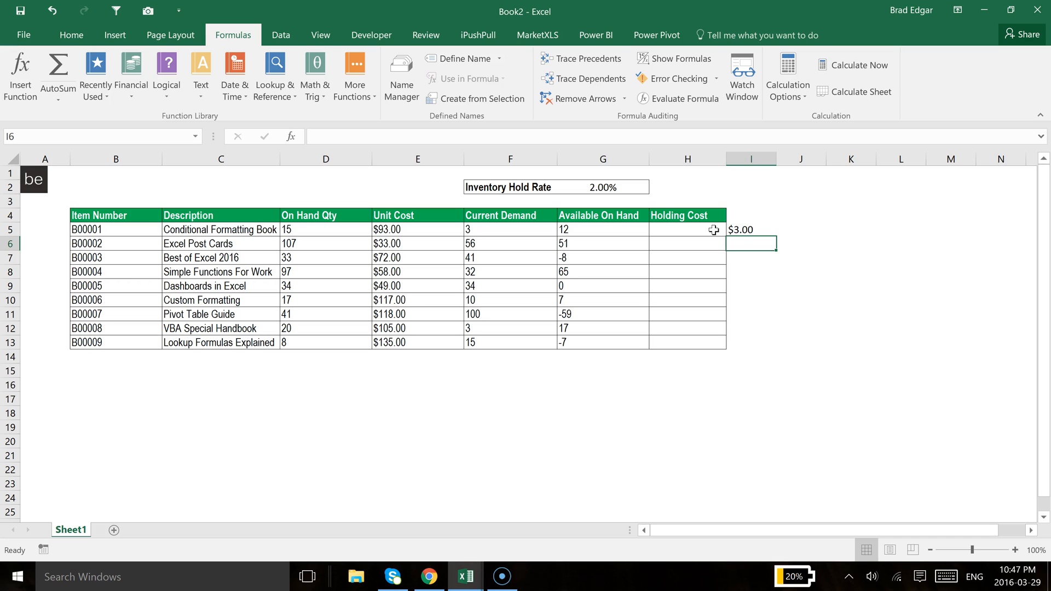
mouse_move(744, 239)
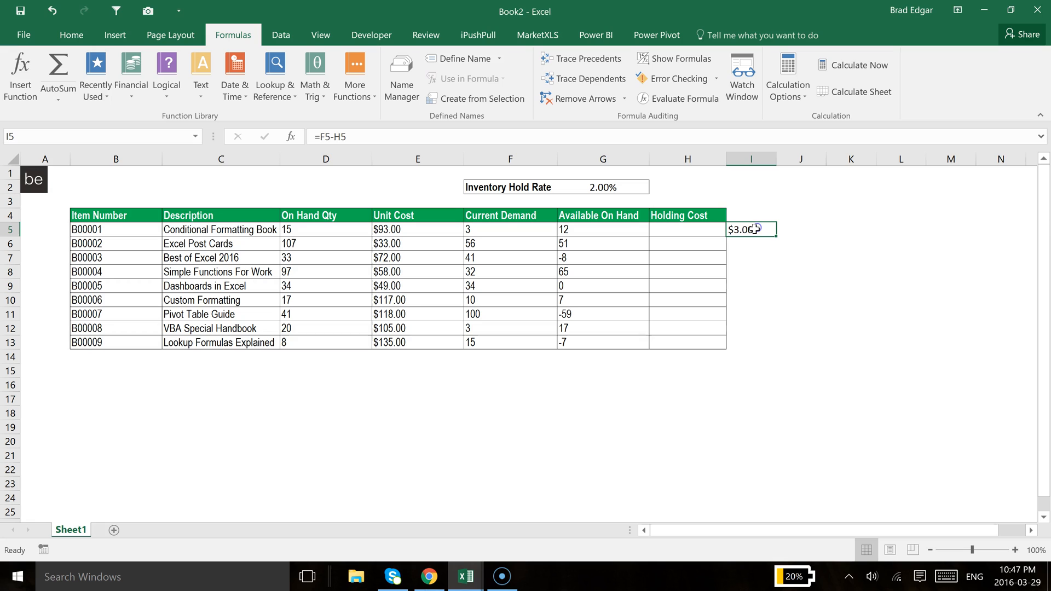
key(Delete)
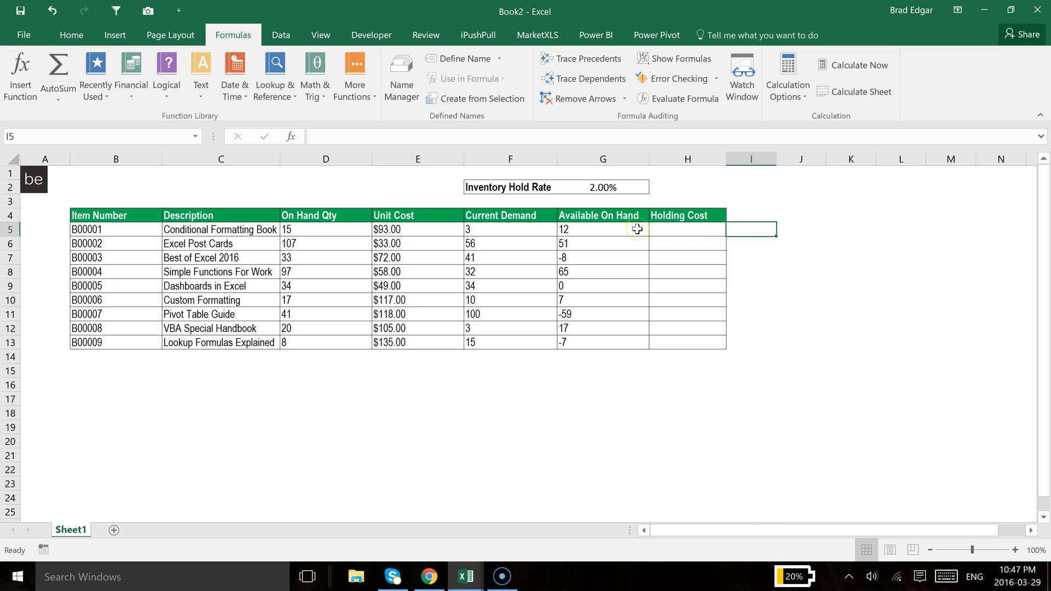
mouse_move(588, 229)
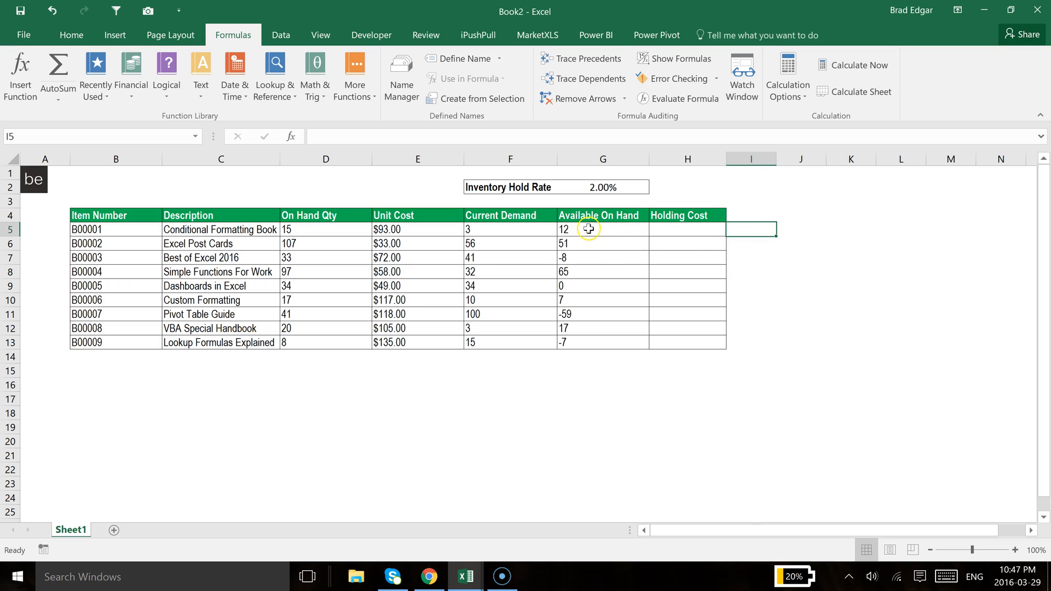
mouse_move(574, 242)
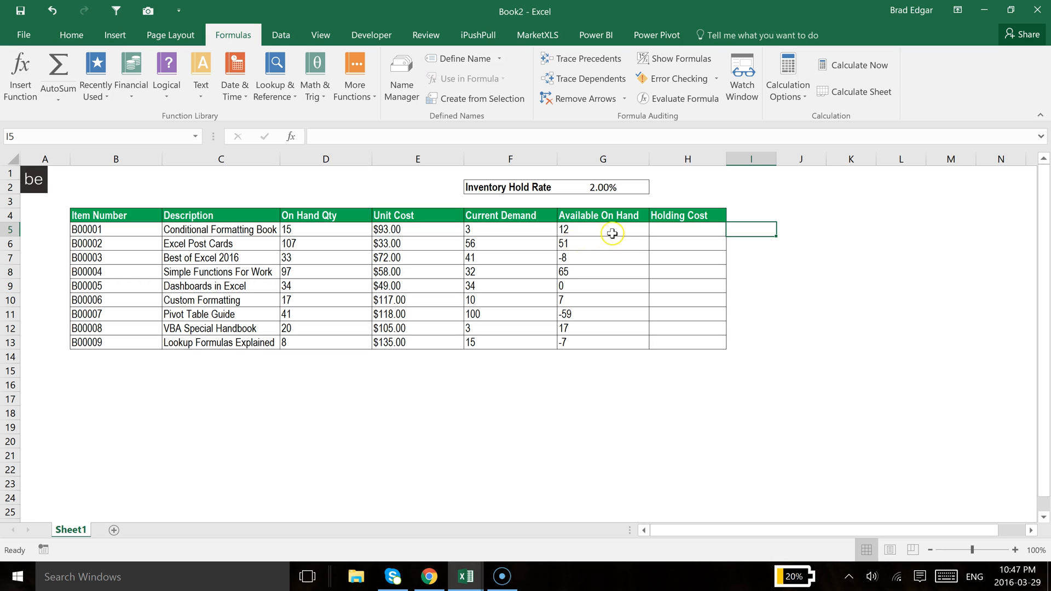
click(602, 229)
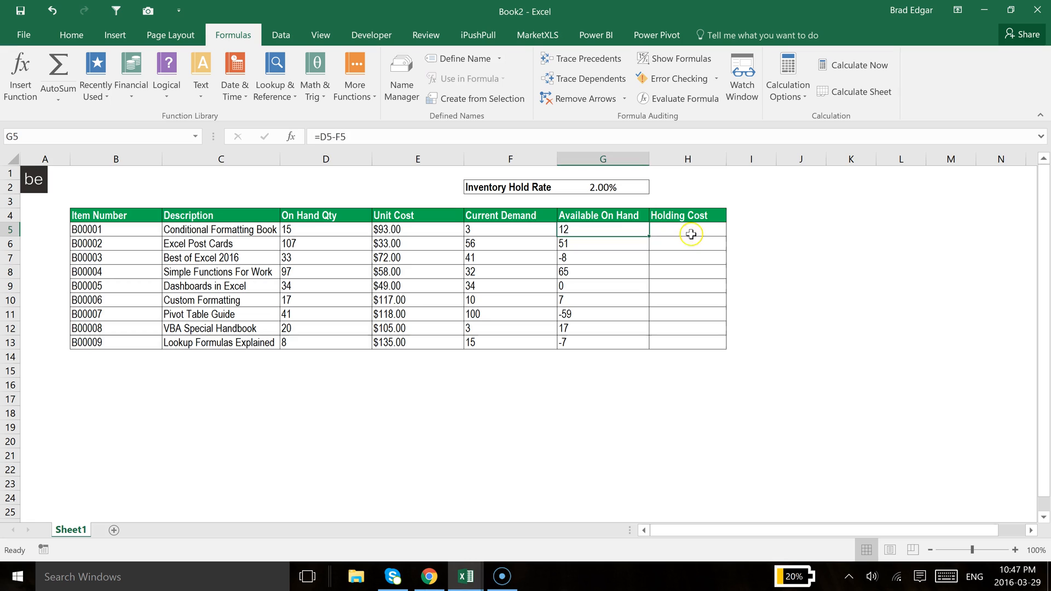
click(687, 229)
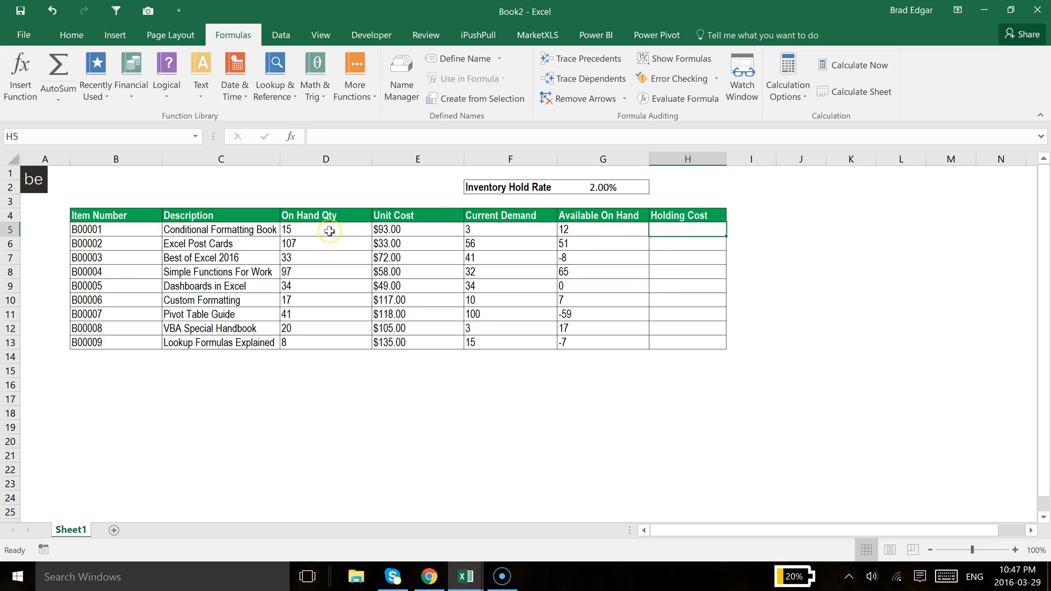
click(325, 229)
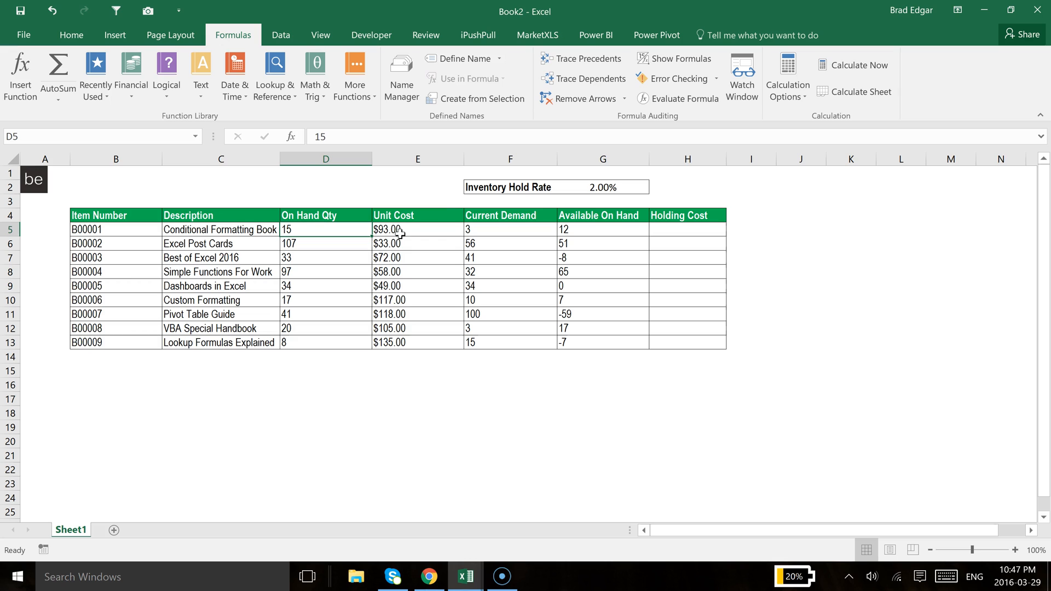
click(602, 186)
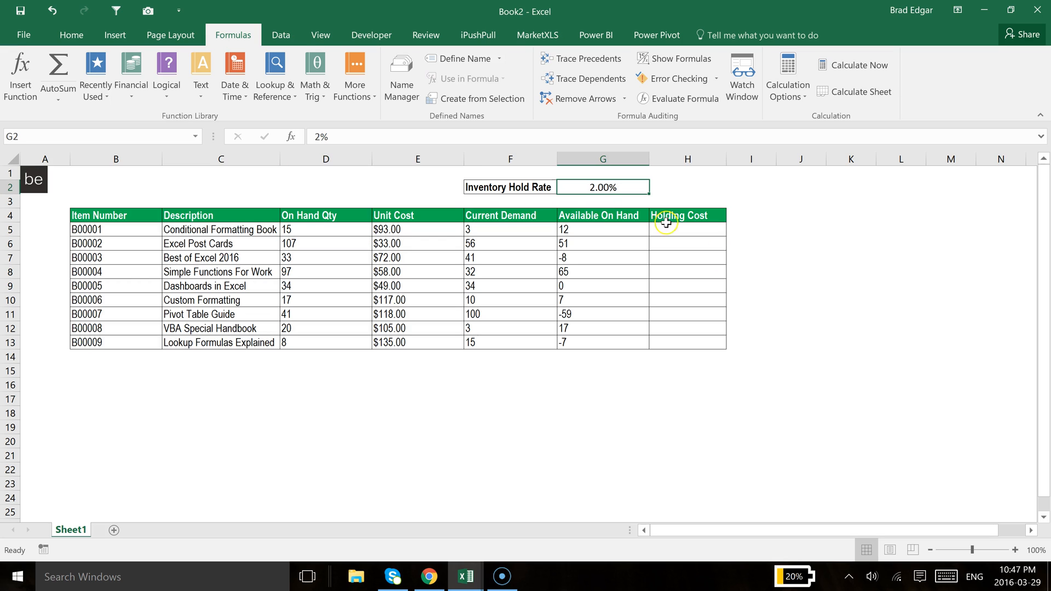
mouse_move(741, 264)
text(=D5)
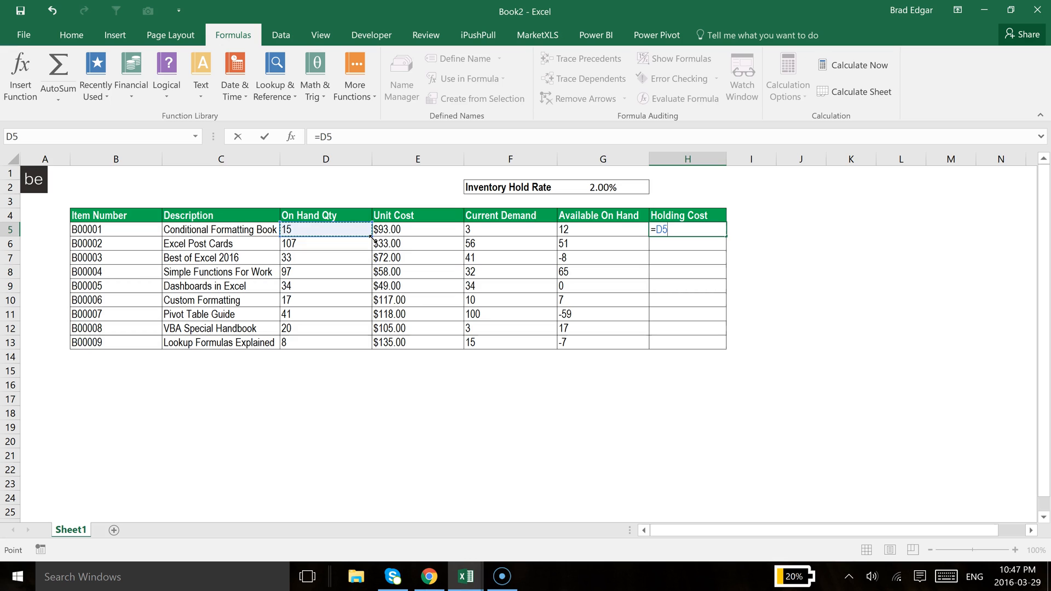
Build H5 as =(D5*E5)*G2, giving the first holding cost of $27.90
click(418, 229)
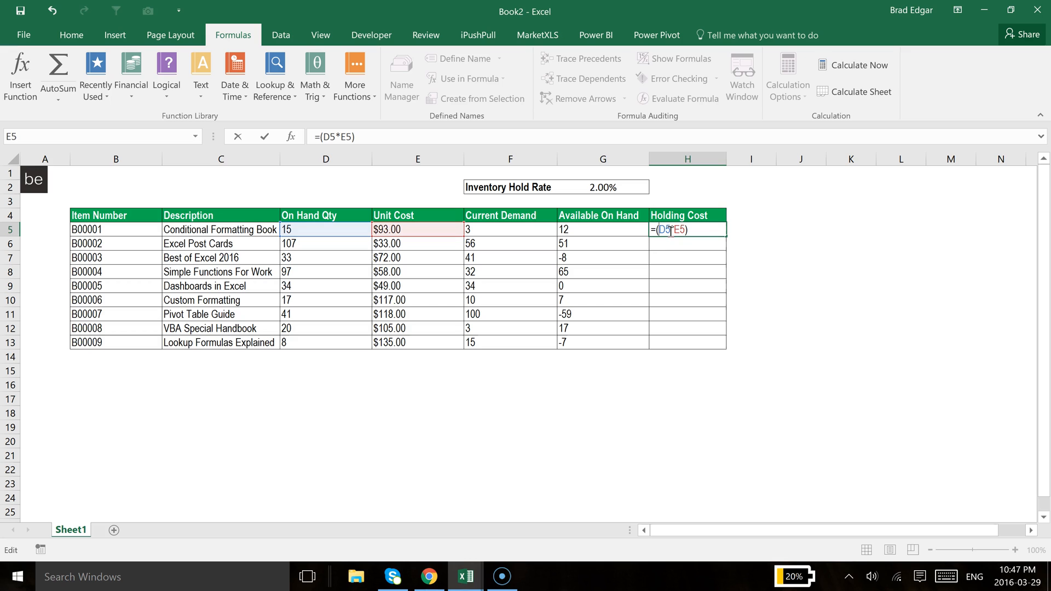
text(*)
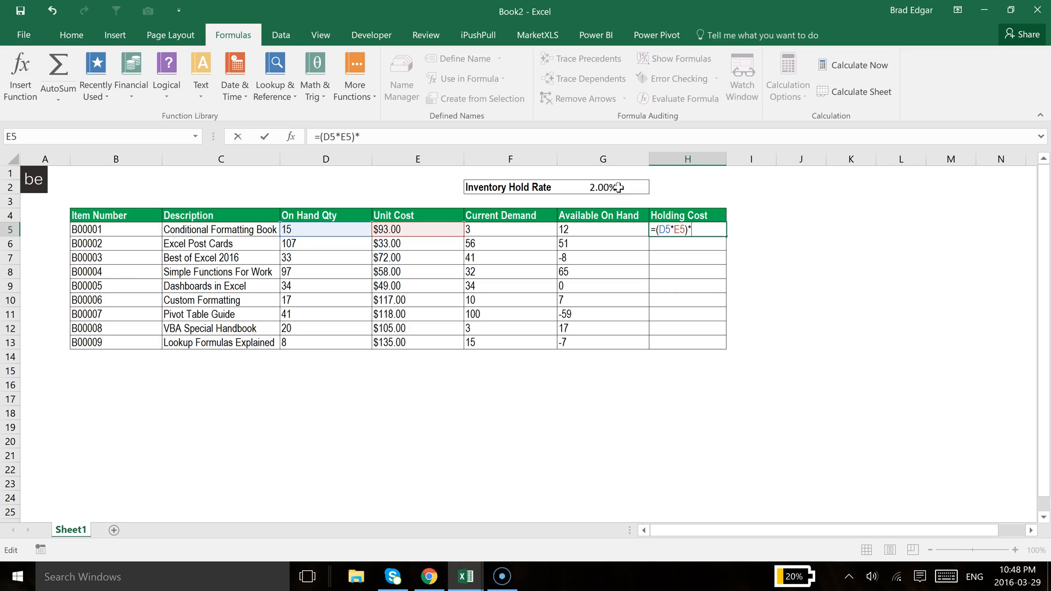
click(601, 187)
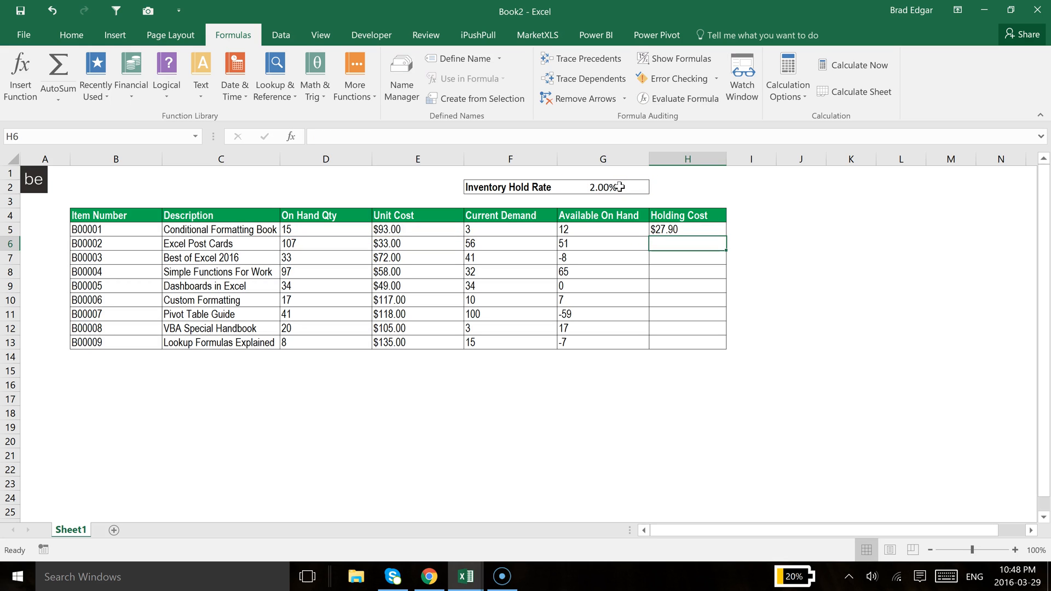
click(686, 229)
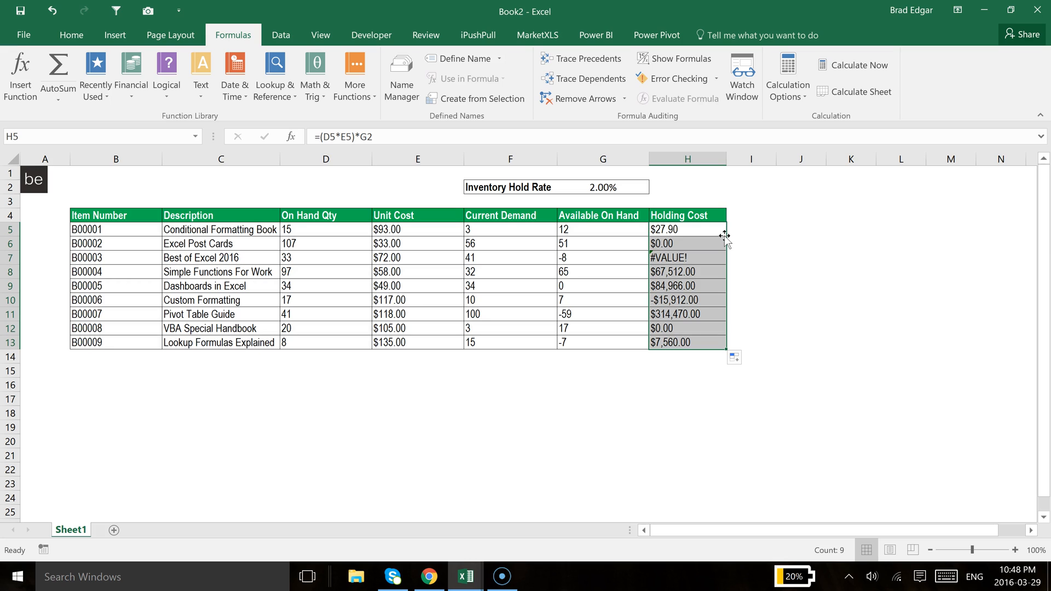
Check H6 and H7, revealing the hold-rate reference shifted to G3 and G4
click(686, 243)
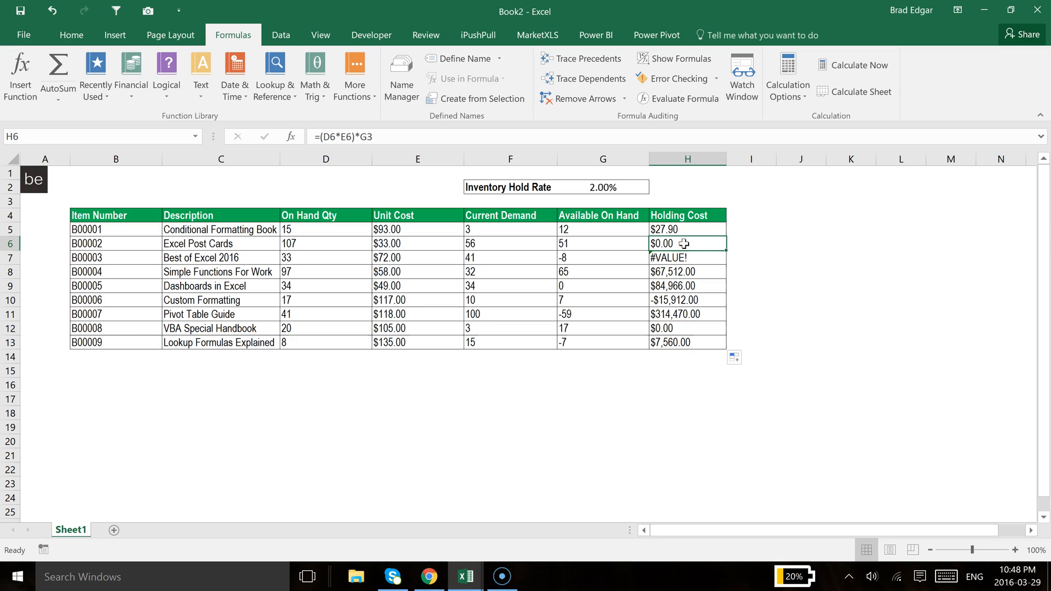
click(687, 257)
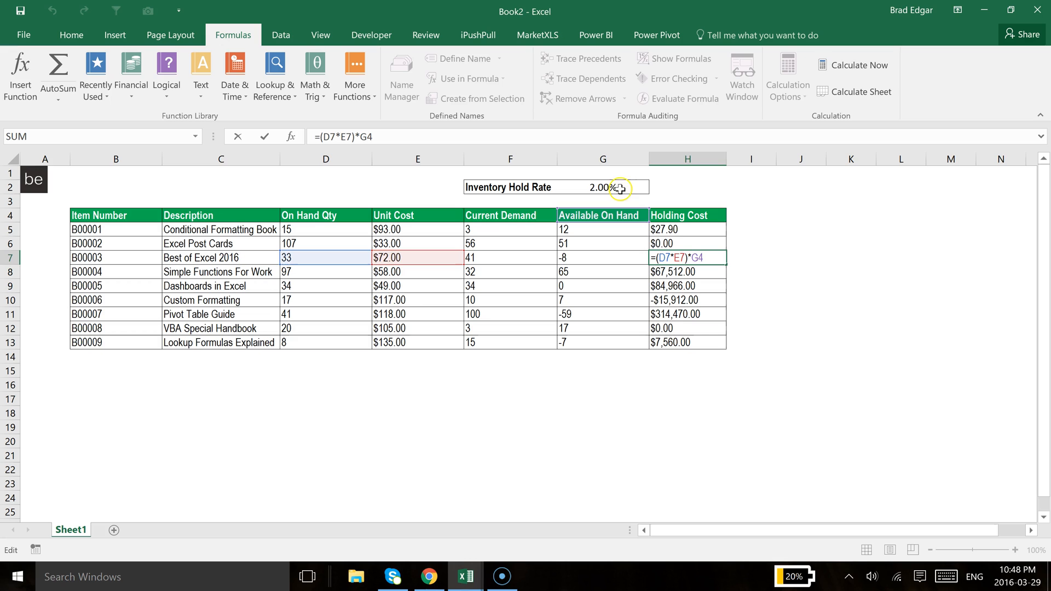
mouse_move(686, 229)
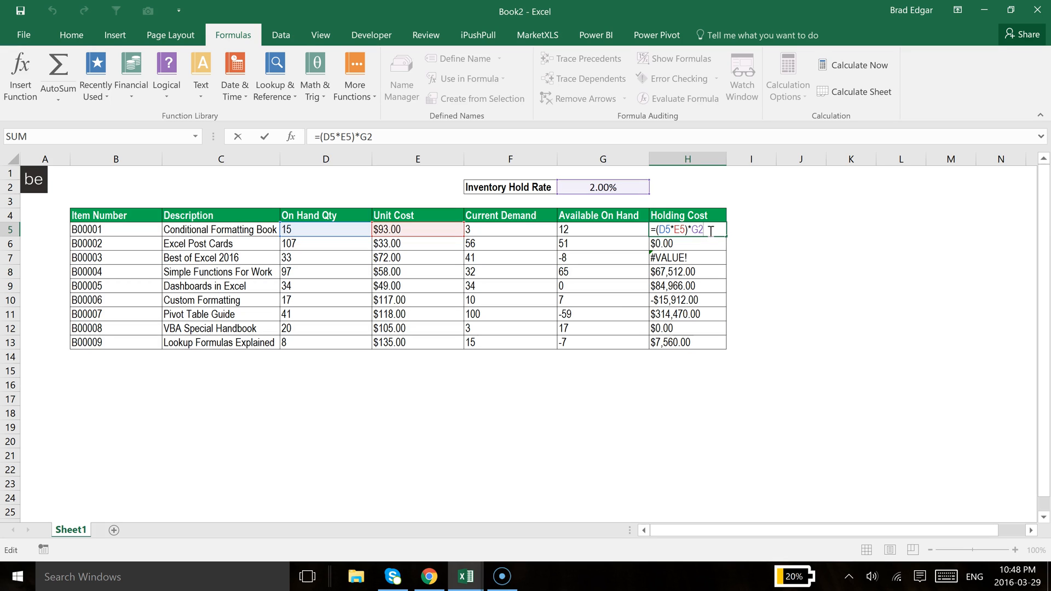
Cycle the G2 reference in H5 with F4 until it is locked as $G$2
key(f4)
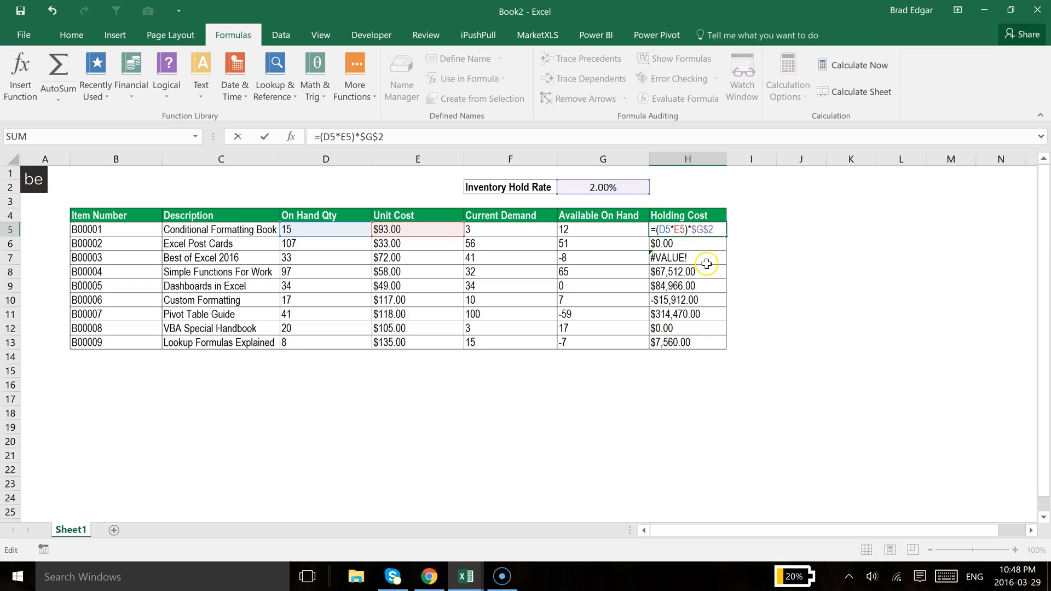
mouse_move(718, 235)
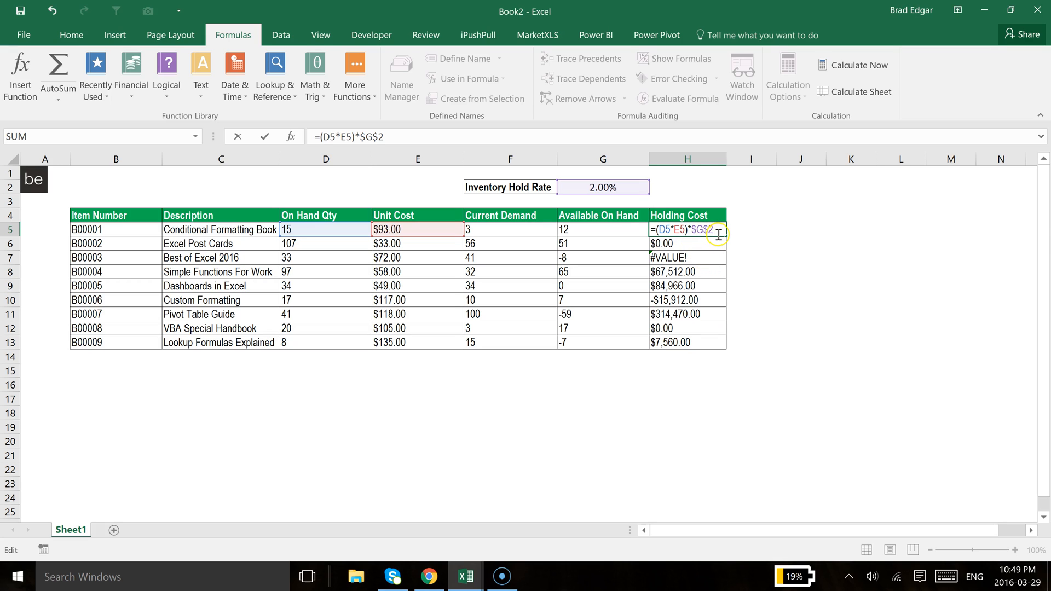
mouse_move(722, 243)
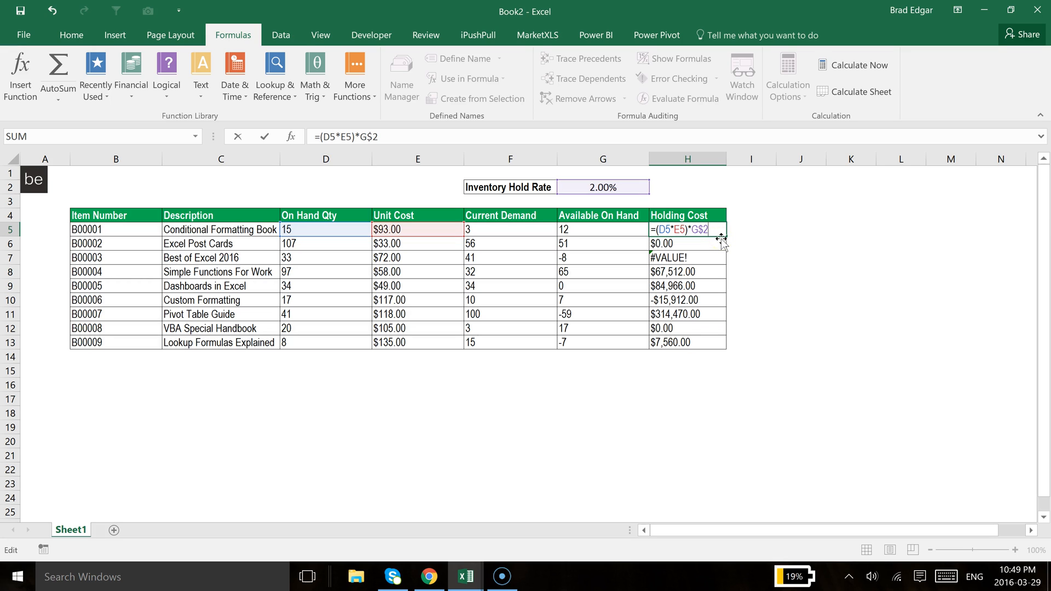
key(f4)
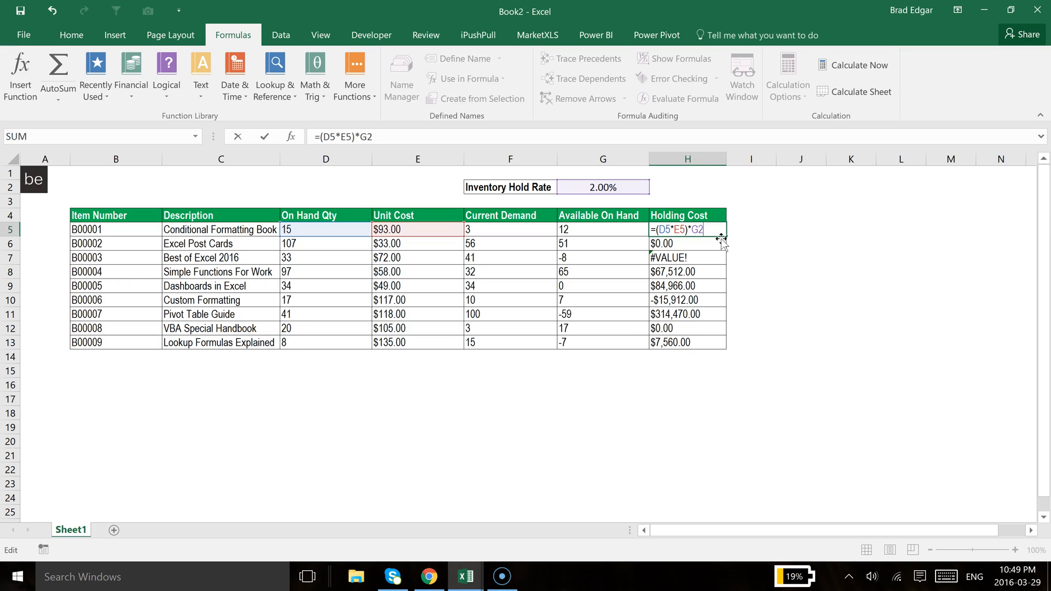
key(f4)
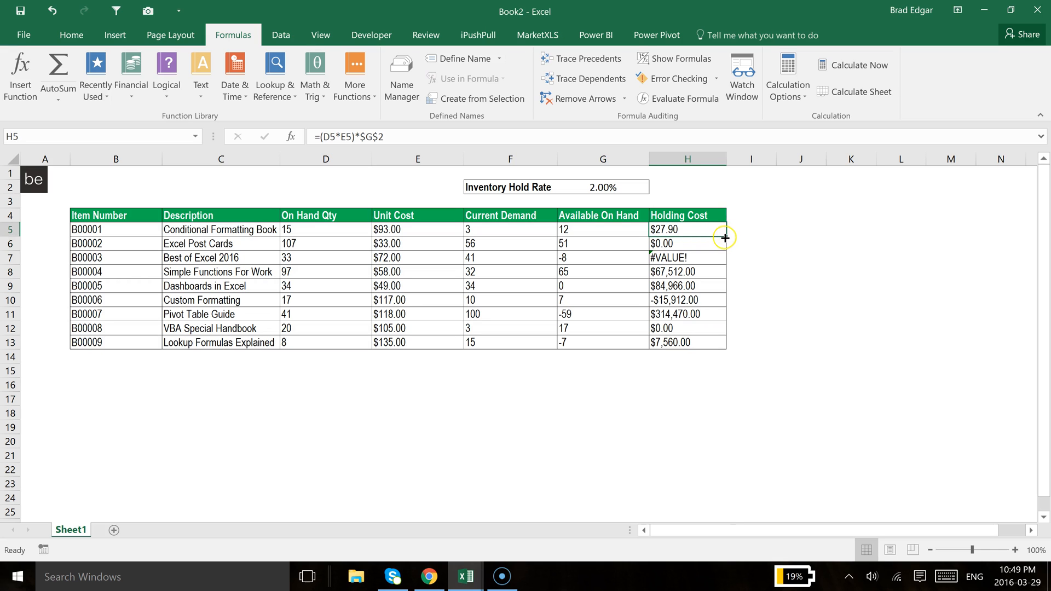
Fill H5 down to H13 and confirm H6 and H13 still reference $G$2, ending at $21.60
drag(723, 237, 723, 342)
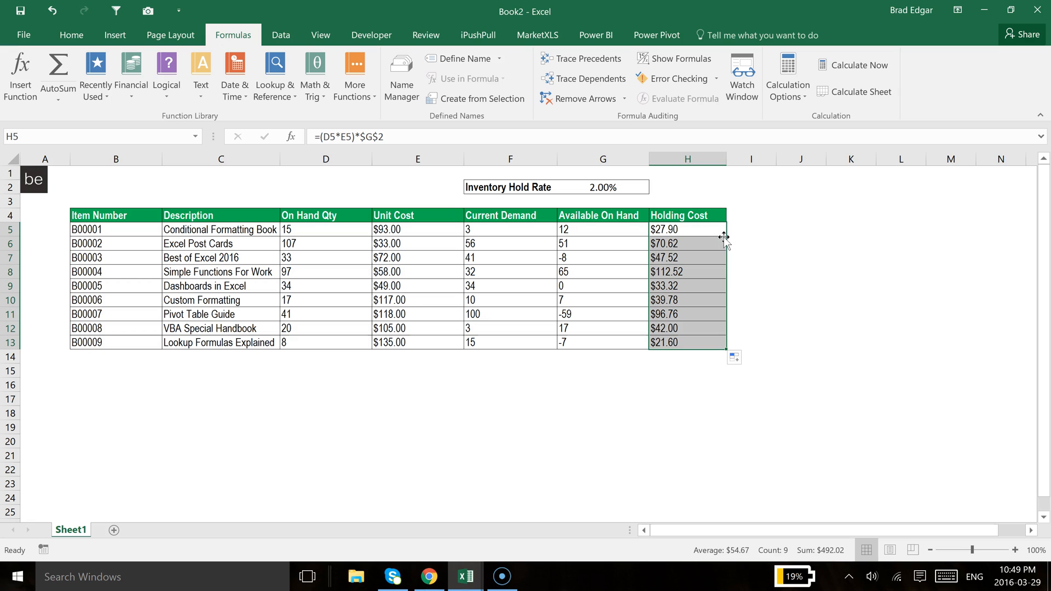
click(687, 243)
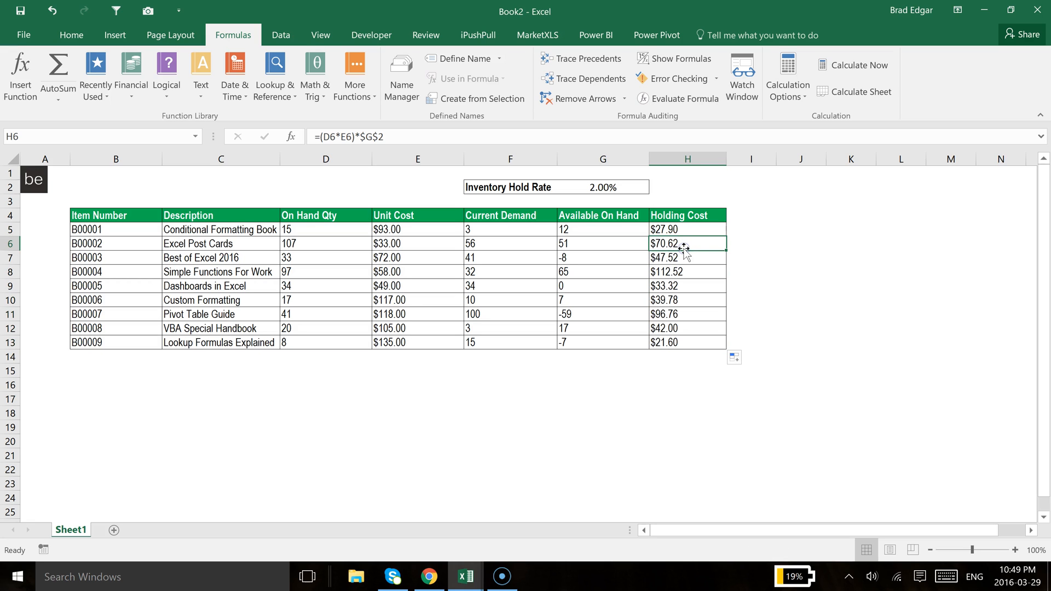
double_click(686, 243)
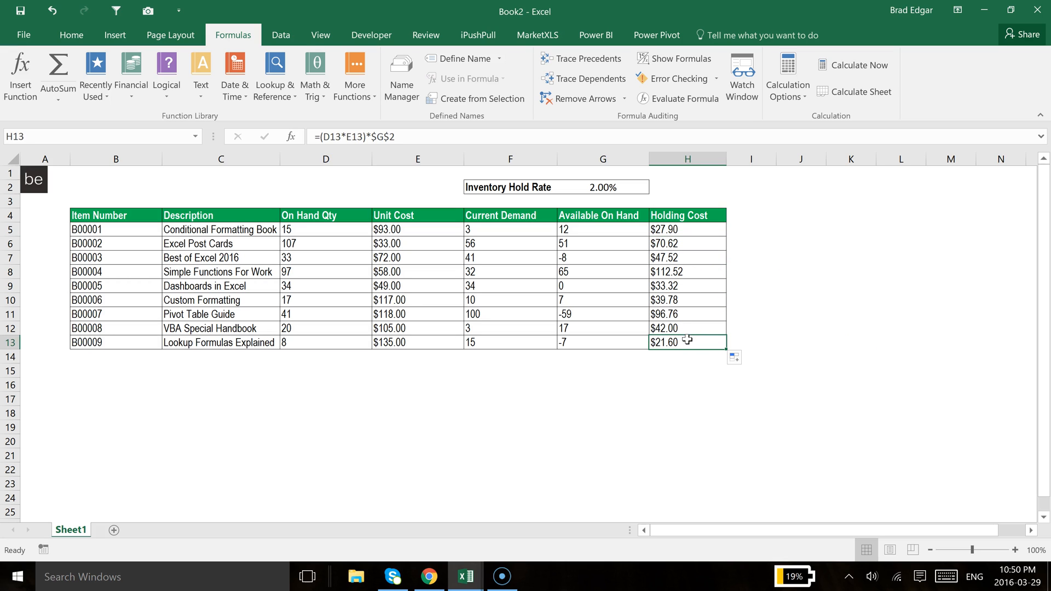
double_click(686, 341)
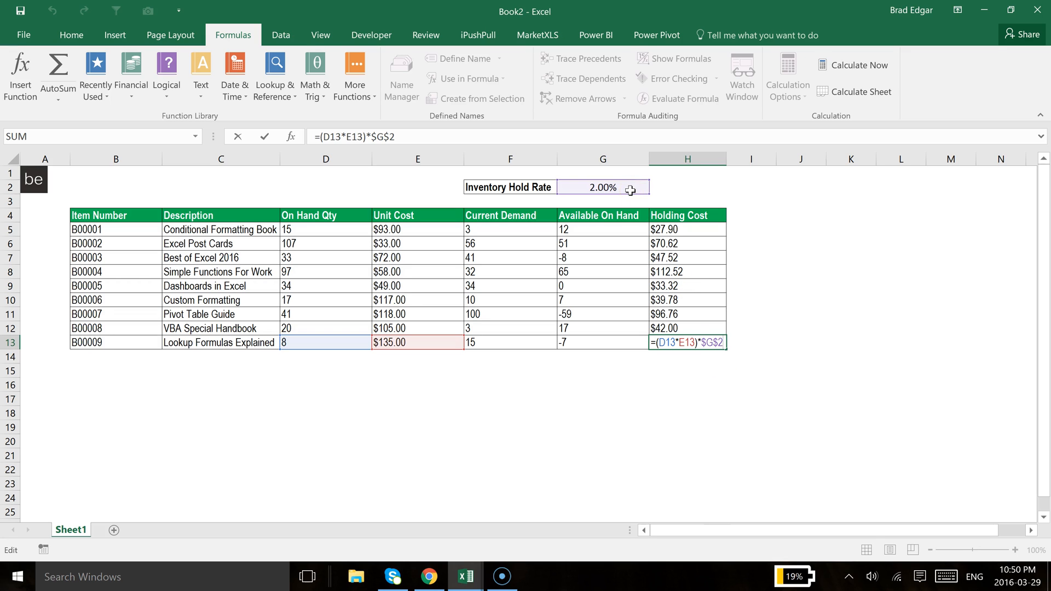
key(enter)
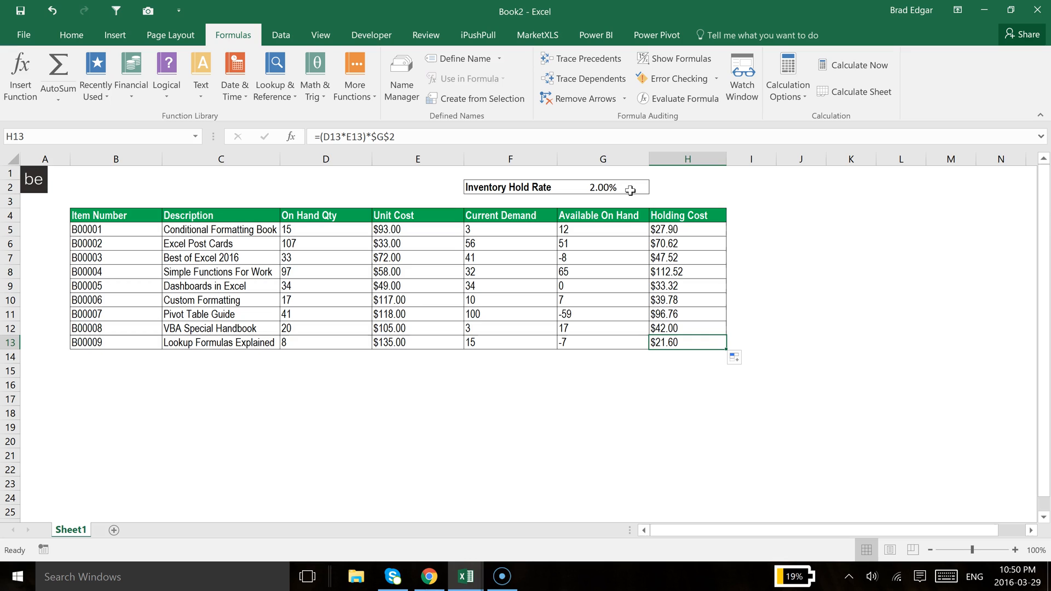